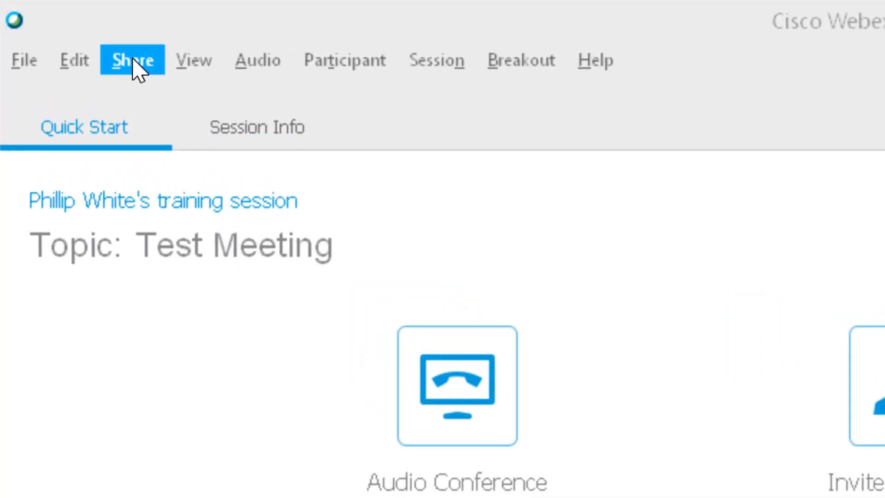
# - Share My Desktop from the Share menu, showing the PDF remediation PowerPoint deck
pyautogui.click(131, 60)
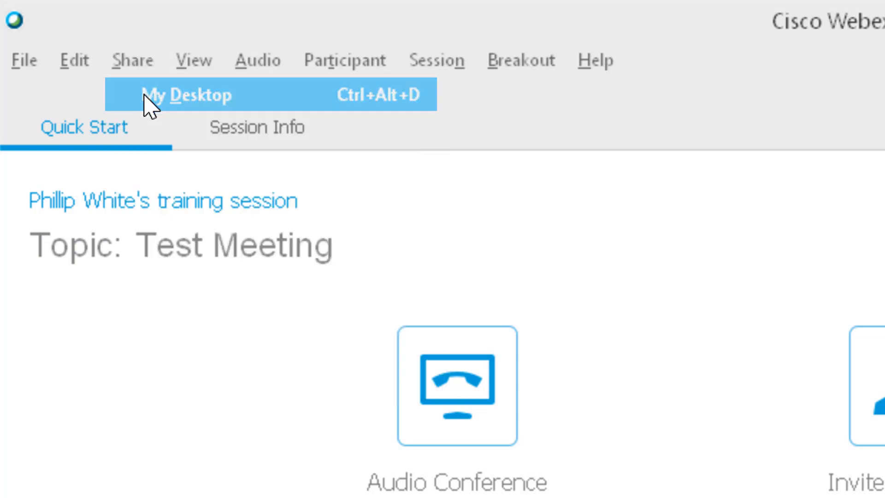
pyautogui.click(186, 95)
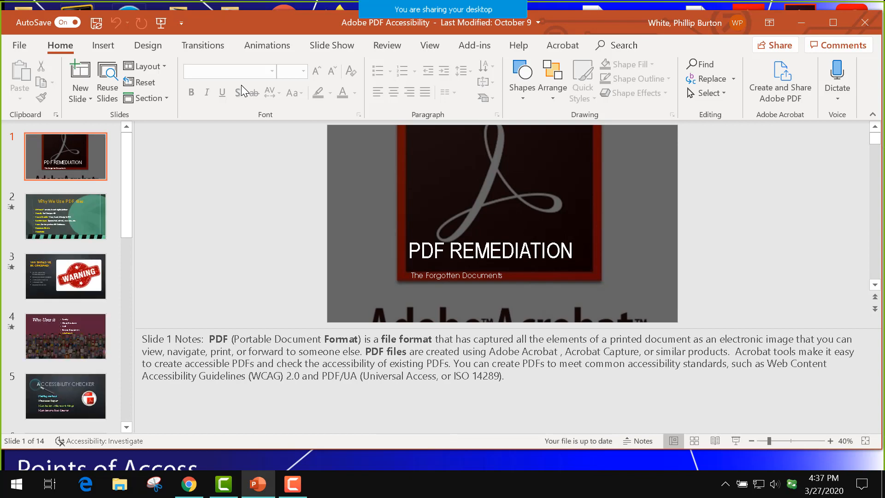
pyautogui.moveTo(731, 444)
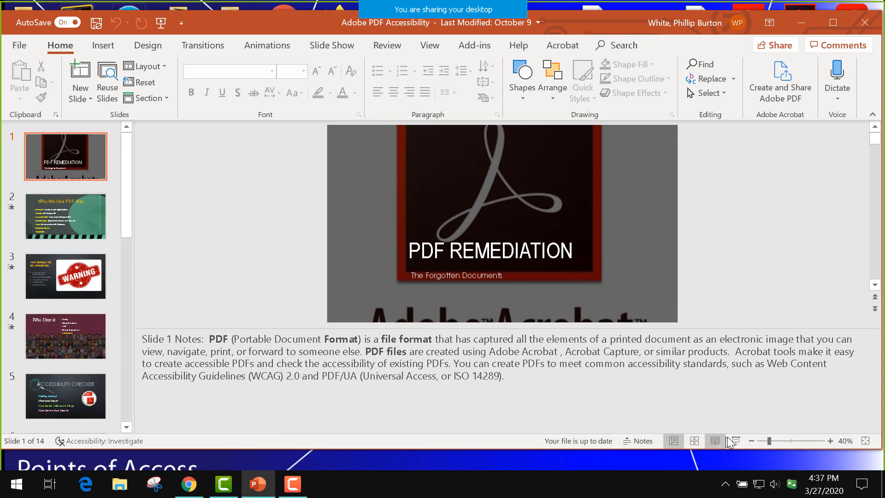